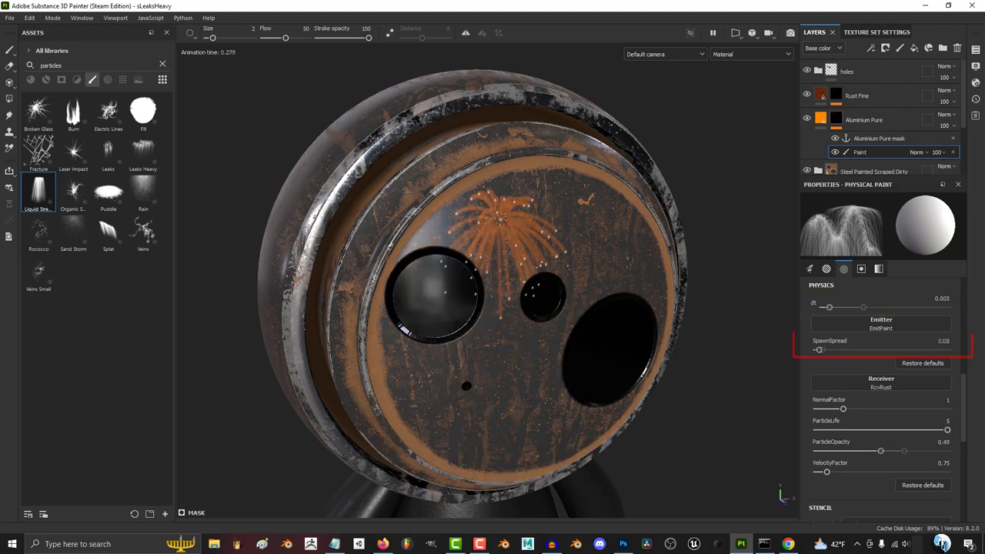
# Step: In the brush physics settings, widen SpawnSpread to 0.2 and raise VelocityFactor to its maximum of 10
pyautogui.moveTo(819, 350); pyautogui.dragTo(949, 351)
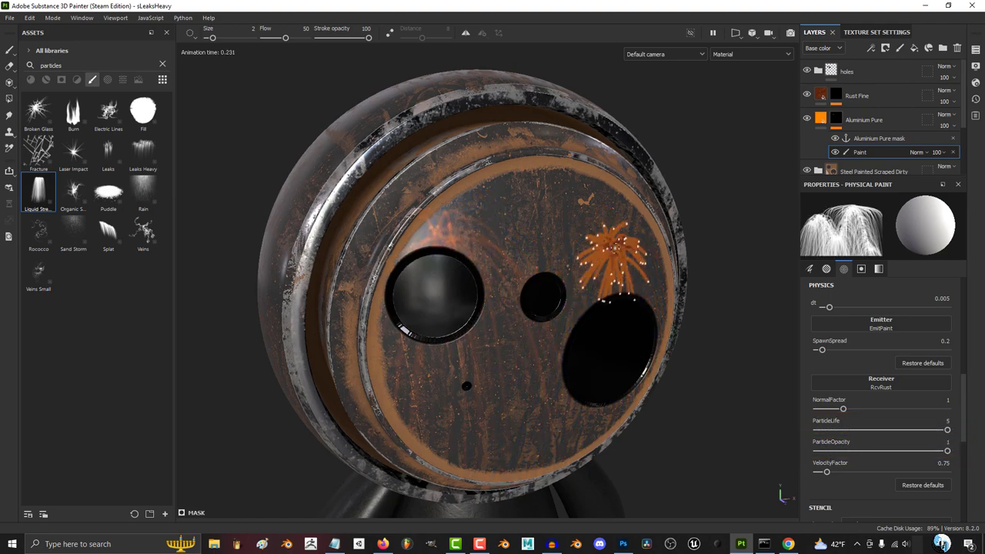
pyautogui.moveTo(827, 473); pyautogui.dragTo(818, 472)
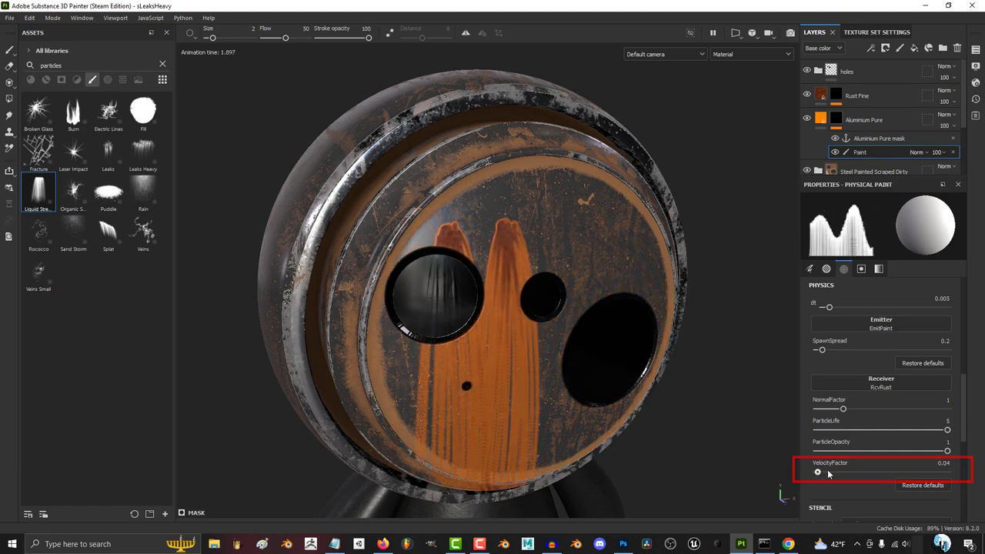
pyautogui.moveTo(817, 472); pyautogui.dragTo(947, 472)
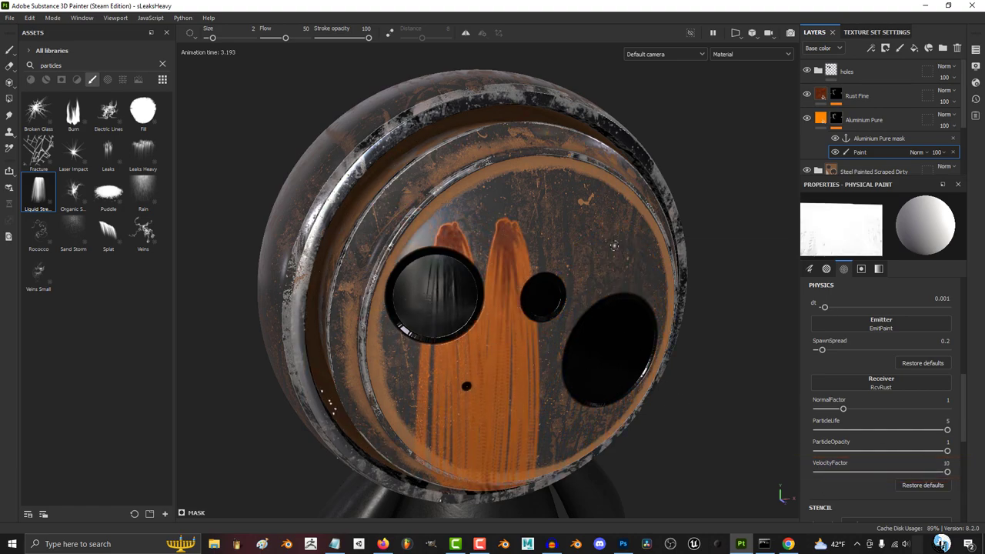